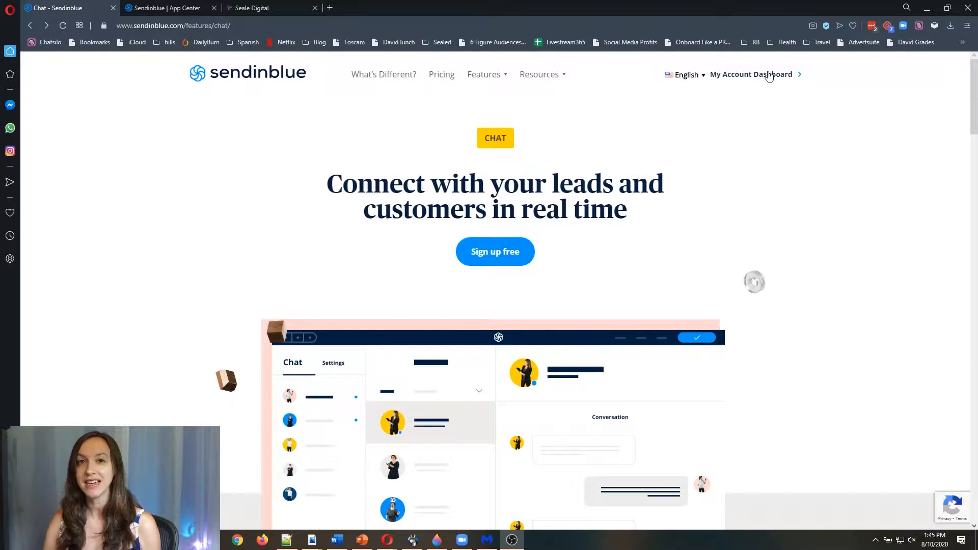
Step: Go from the Sendinblue account dashboard to the Apps and Integrations page
left_click(751, 74)
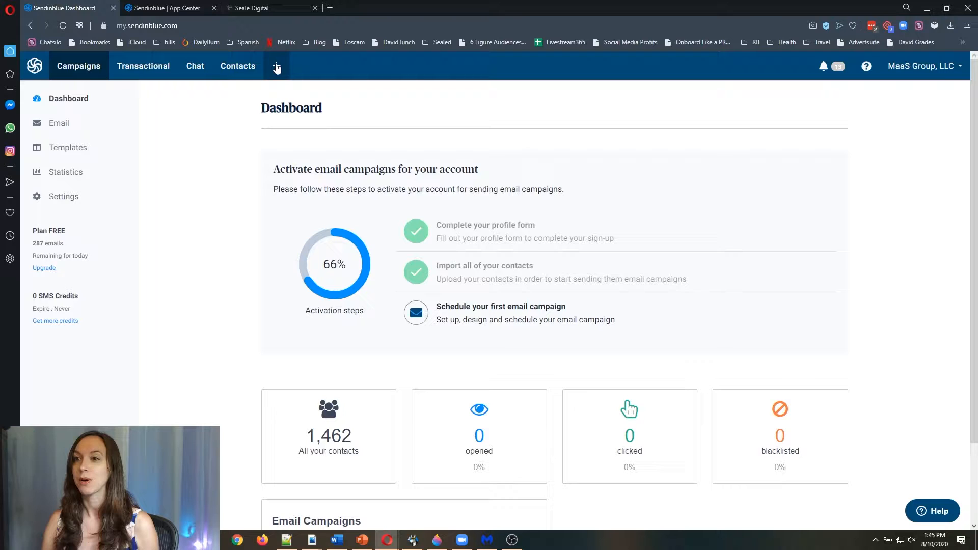
left_click(277, 65)
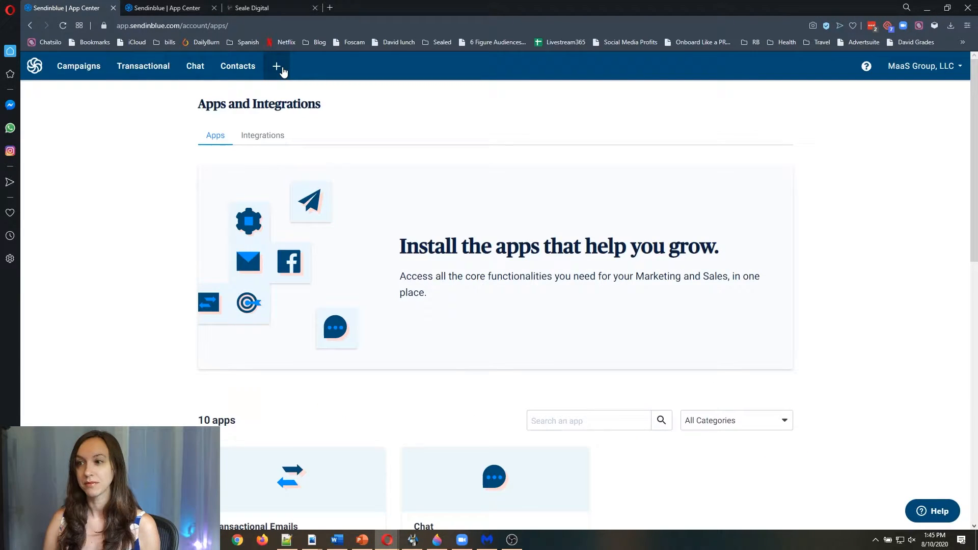
mouse_move(766, 243)
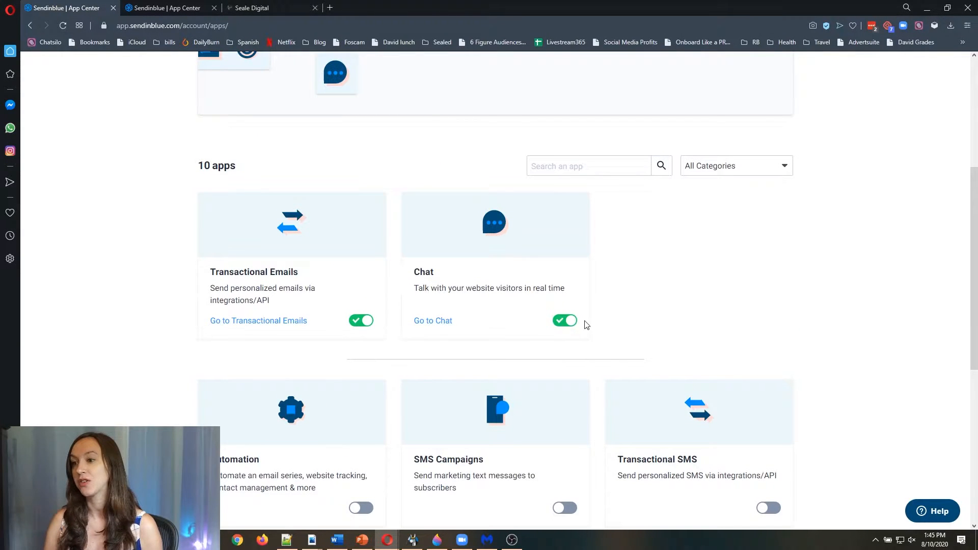
mouse_move(469, 351)
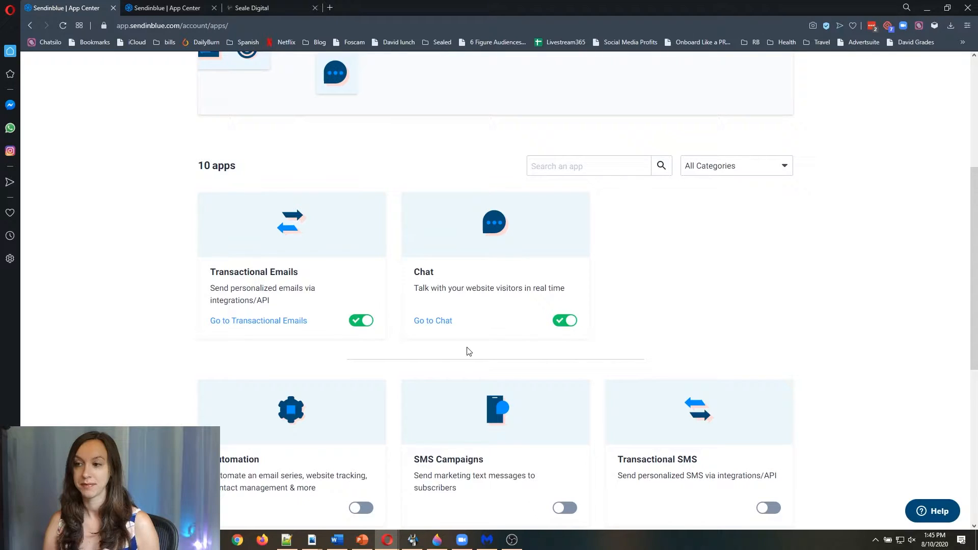
mouse_move(447, 324)
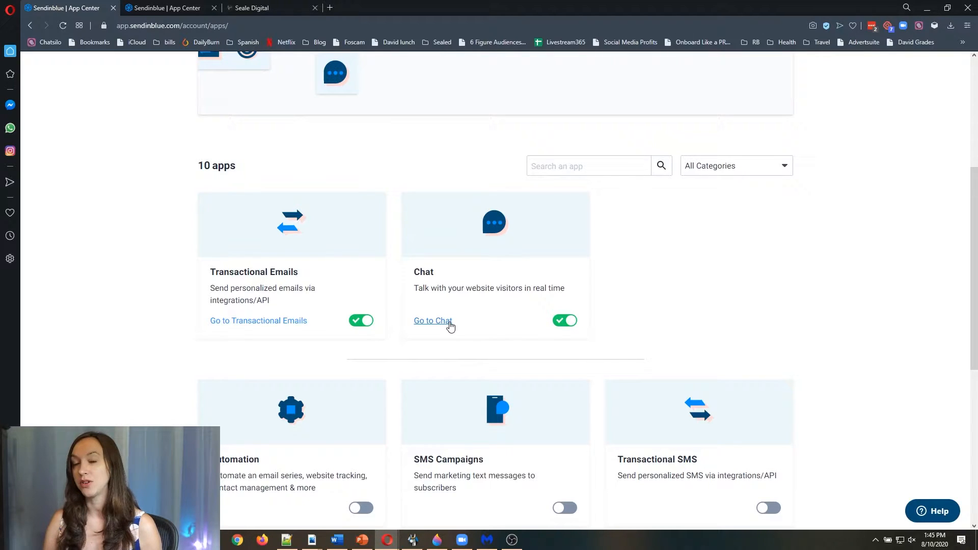
Step: Open the Chat app from the list of available apps
left_click(432, 321)
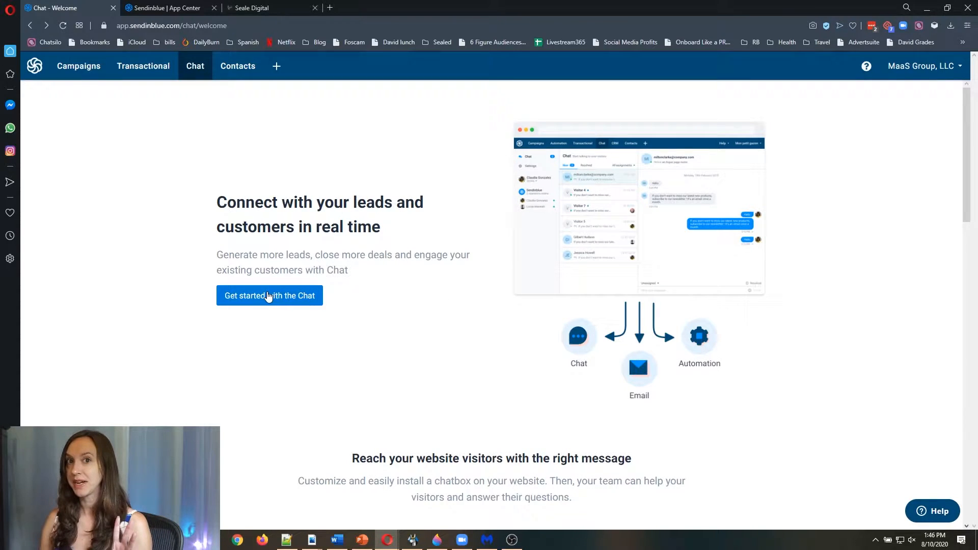
Step: Start the chat setup to reach the chatbox customization step
left_click(269, 295)
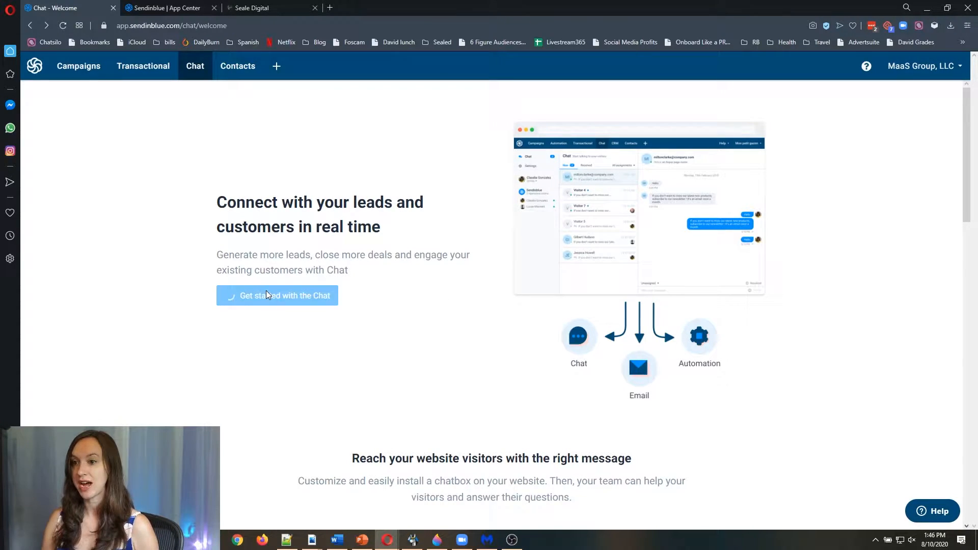
left_click(277, 296)
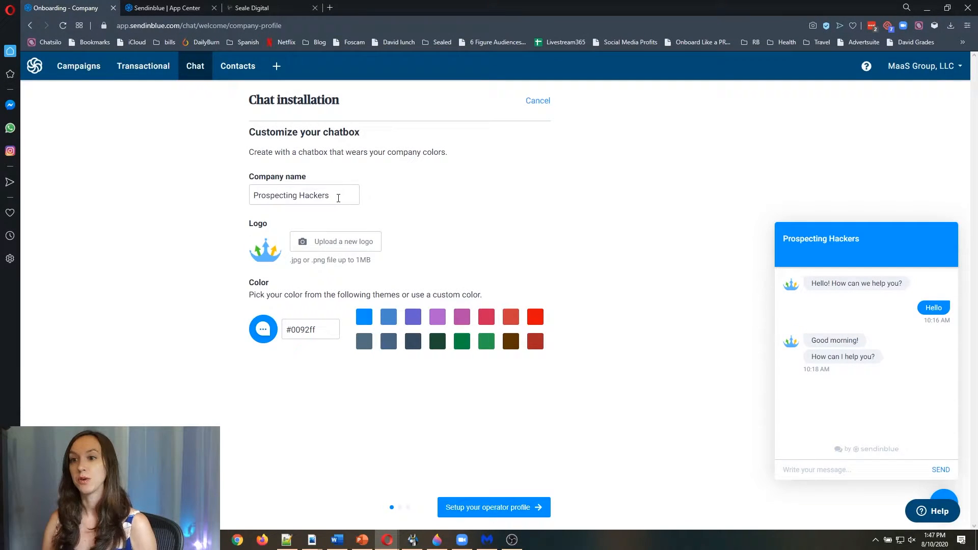
Step: Name the chatbox company 'Digital Agency Hacker' and save the customization
type("Digital Agency Hacker")
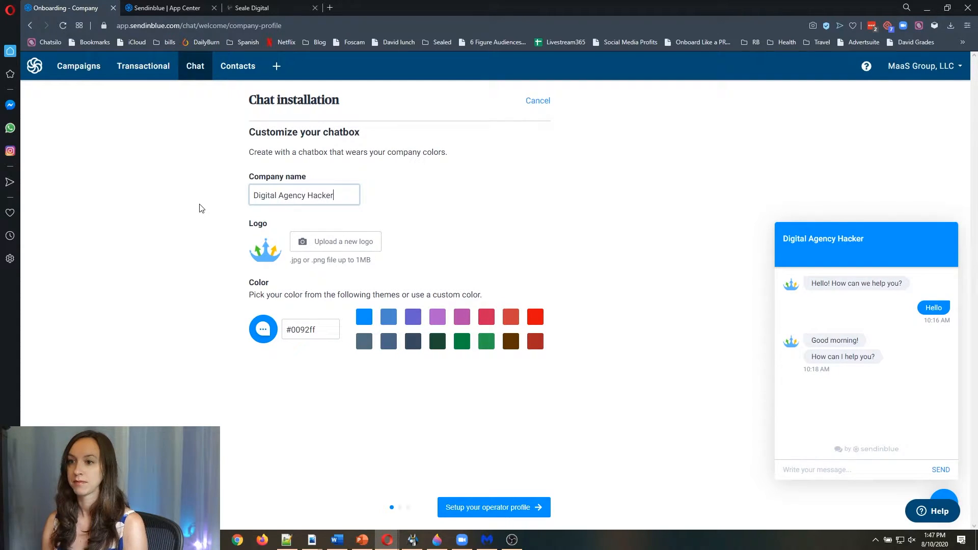
left_click(336, 242)
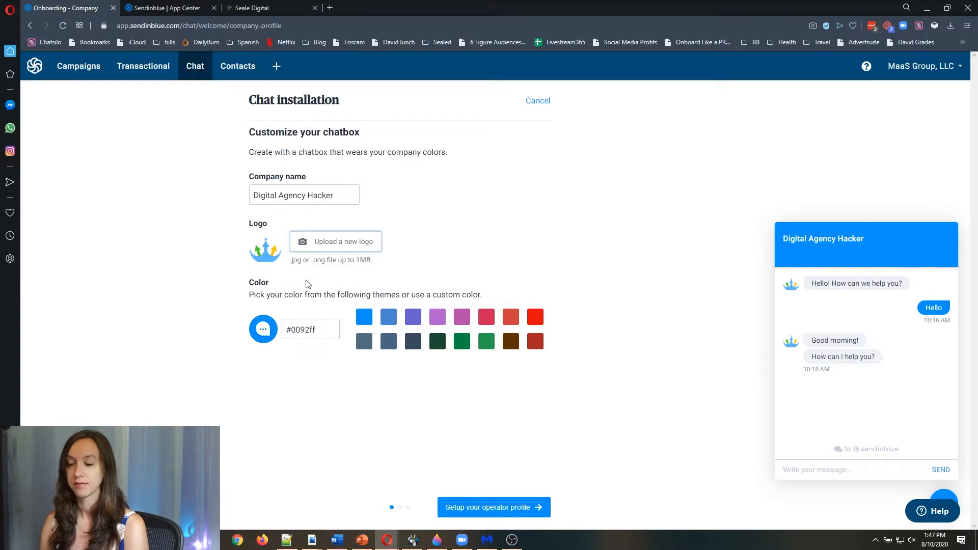
mouse_move(548, 341)
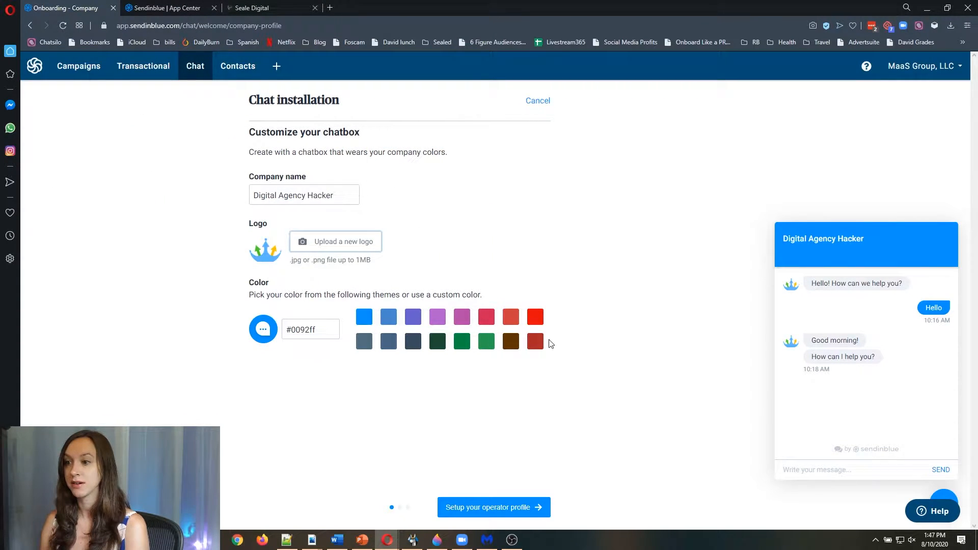
mouse_move(777, 290)
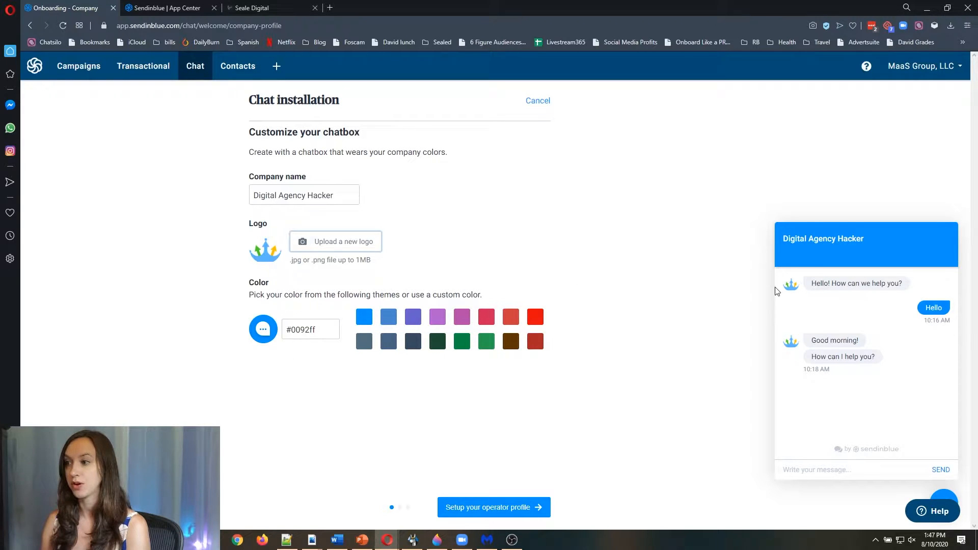
mouse_move(760, 250)
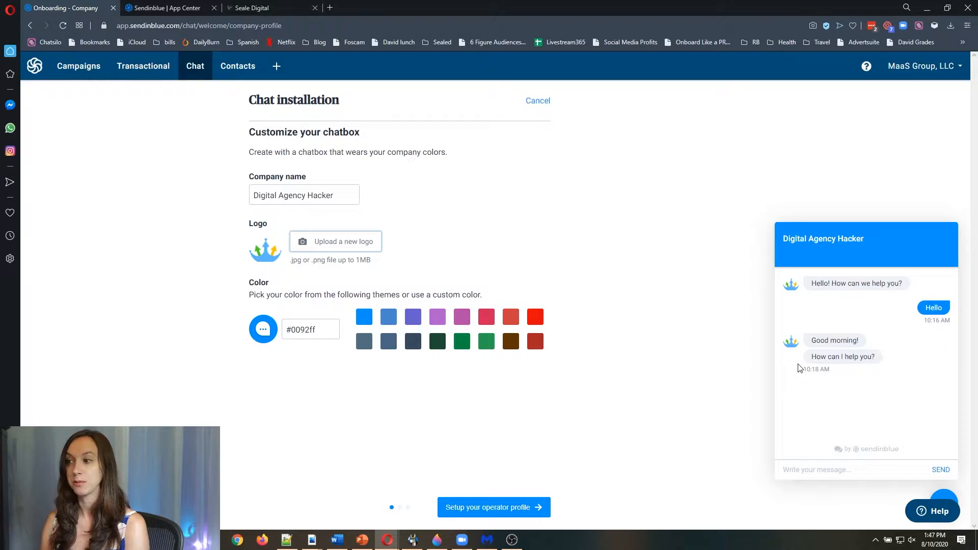
mouse_move(841, 275)
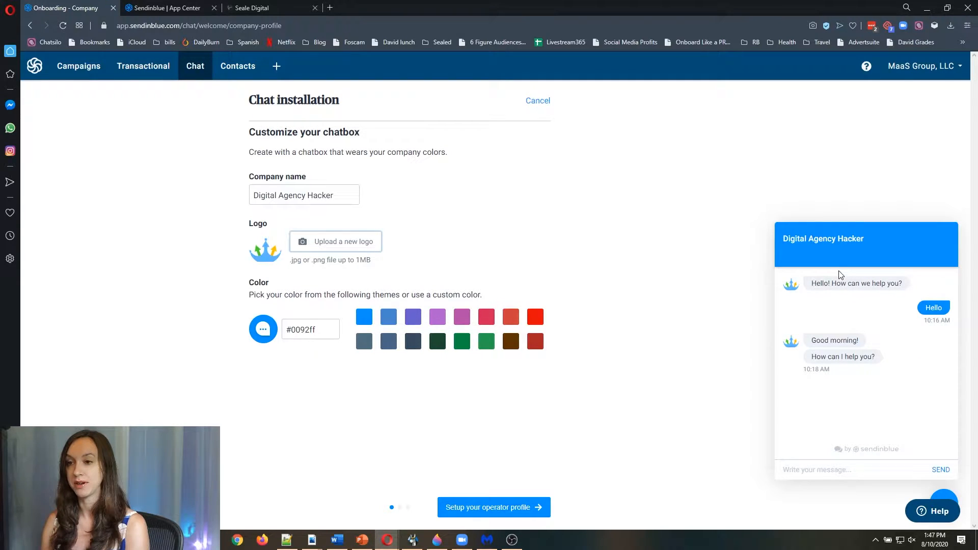
mouse_move(490, 513)
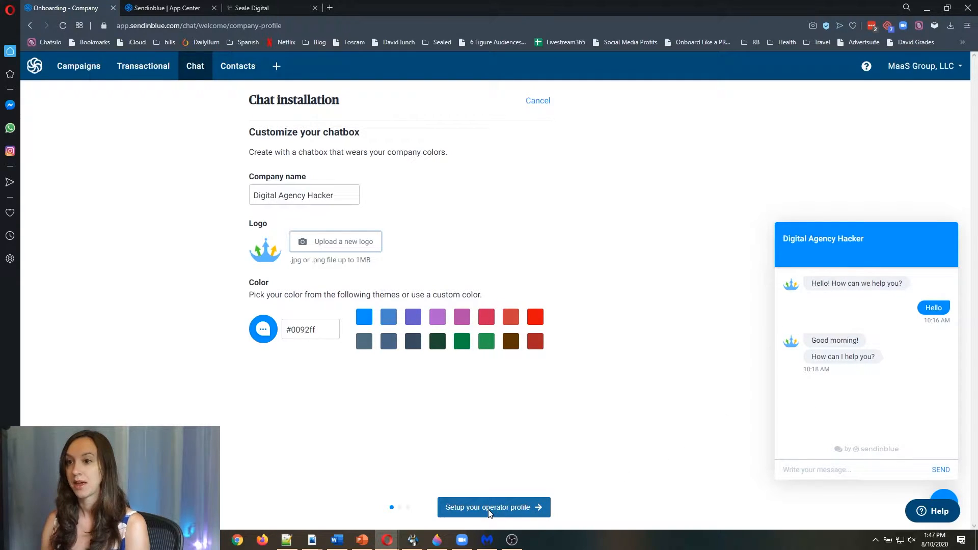
left_click(493, 507)
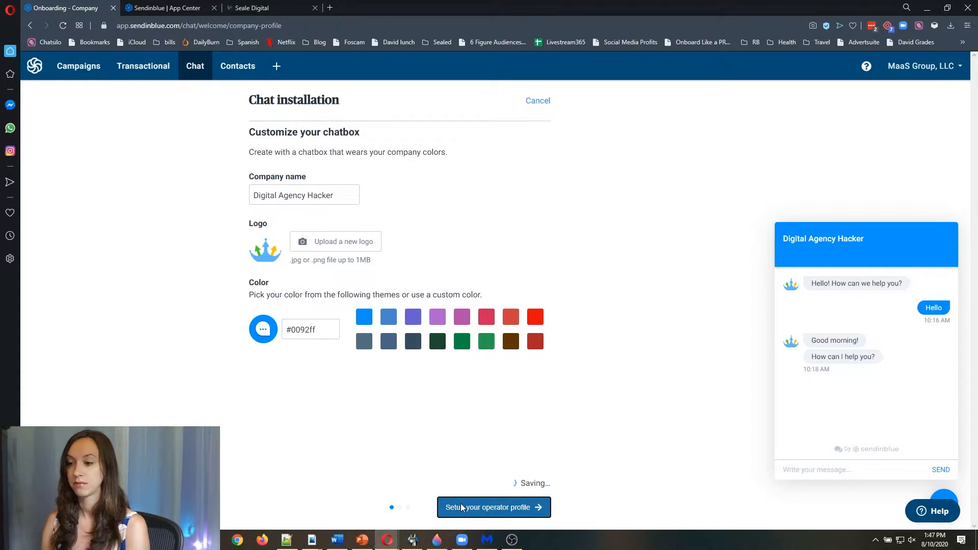
left_click(493, 507)
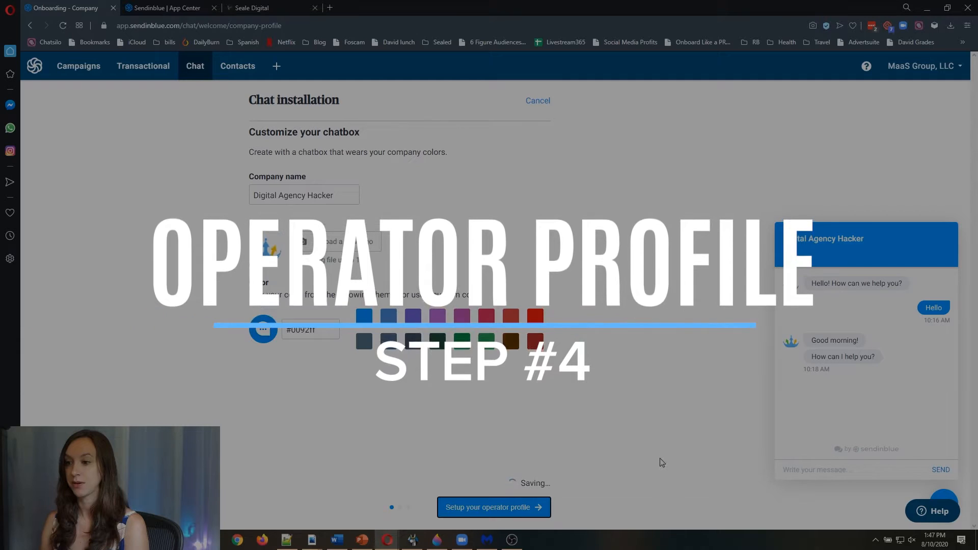
Step: Upload a new operator profile photo, save the profile, and reach the install script
left_click(493, 508)
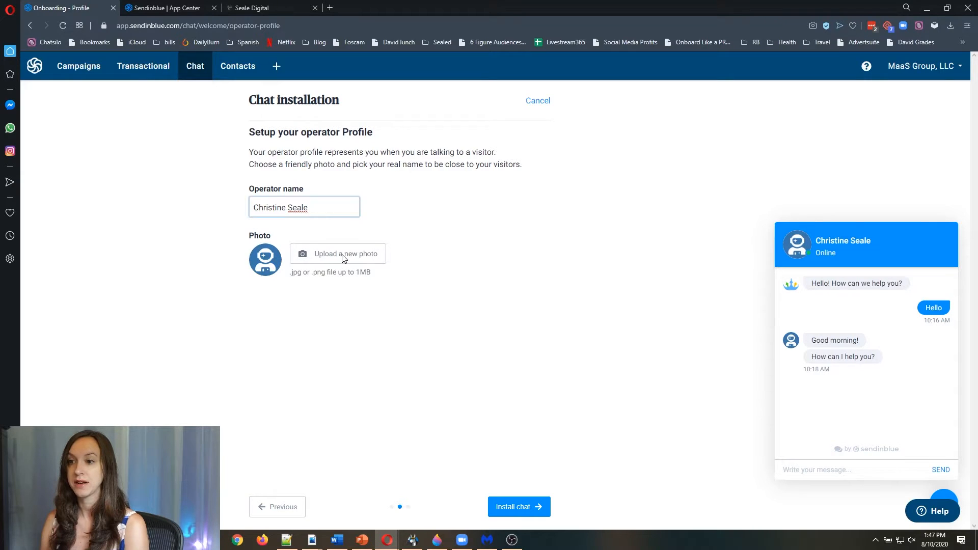
left_click(344, 253)
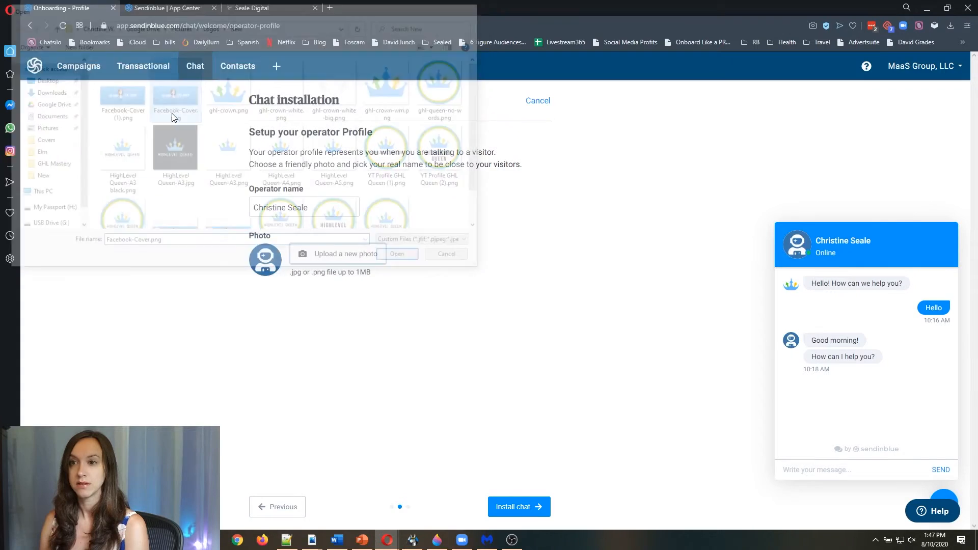
left_click(401, 254)
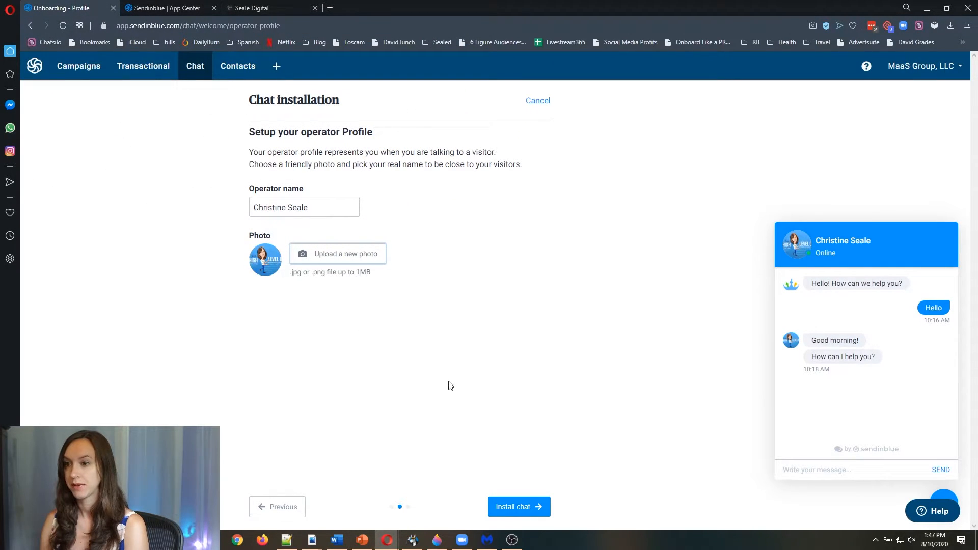
mouse_move(527, 516)
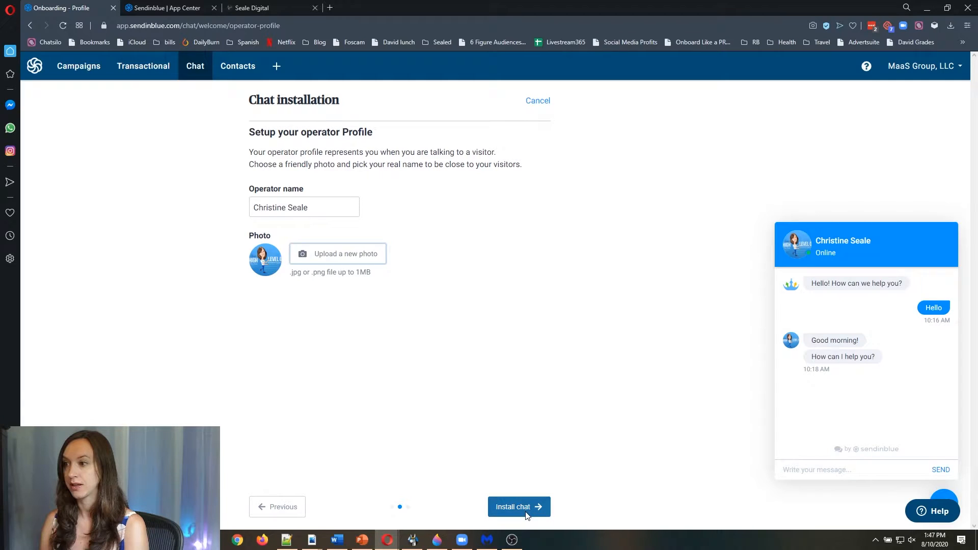
left_click(519, 506)
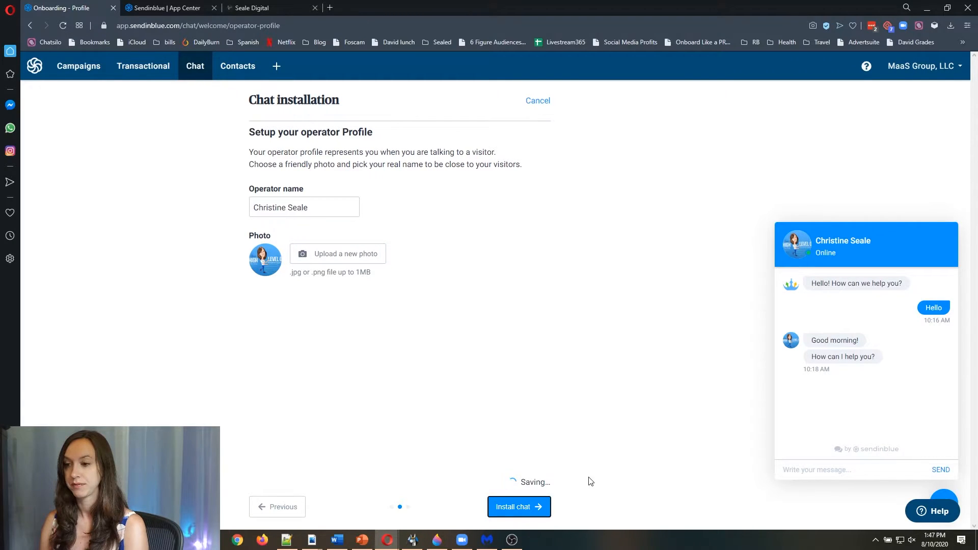
mouse_move(572, 472)
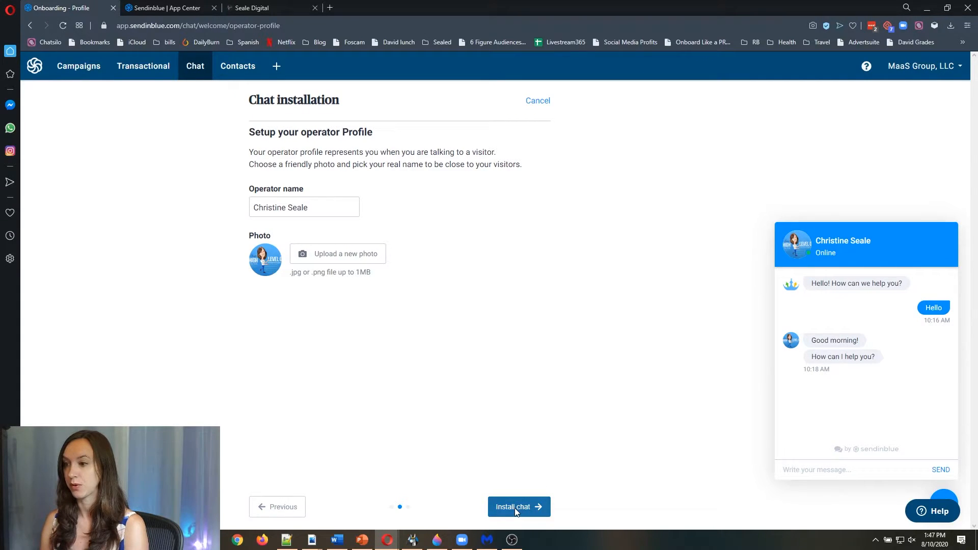
left_click(519, 507)
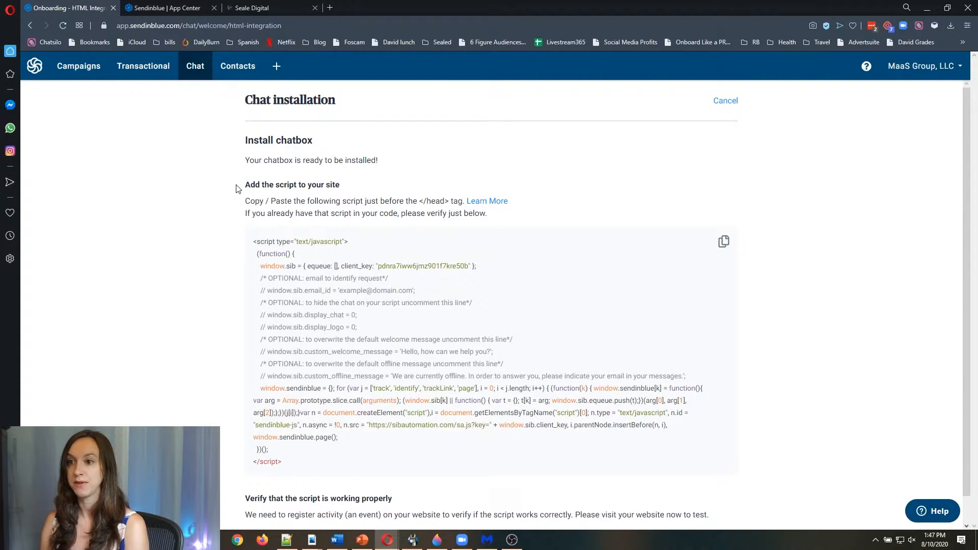
mouse_move(145, 170)
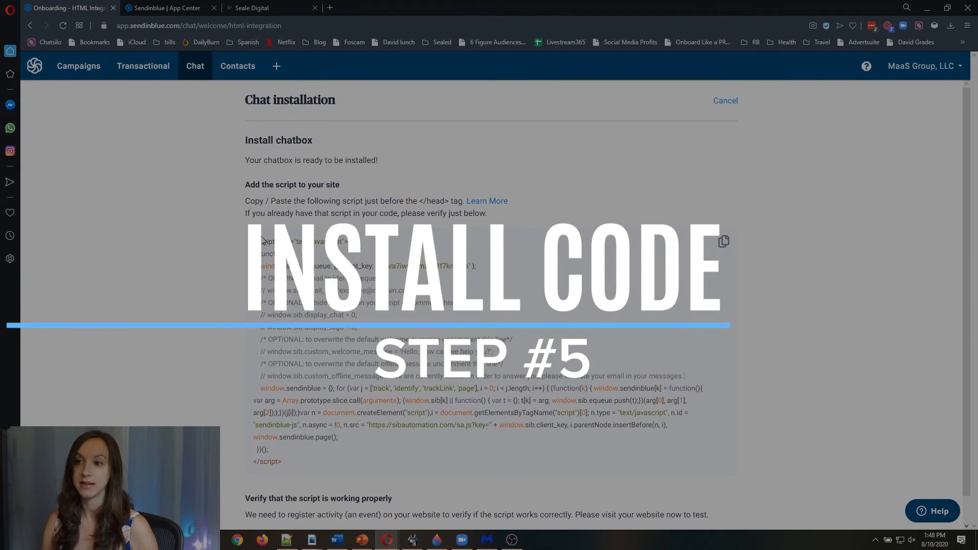
Step: Copy the full chatbox installation script from the install step
left_click(723, 242)
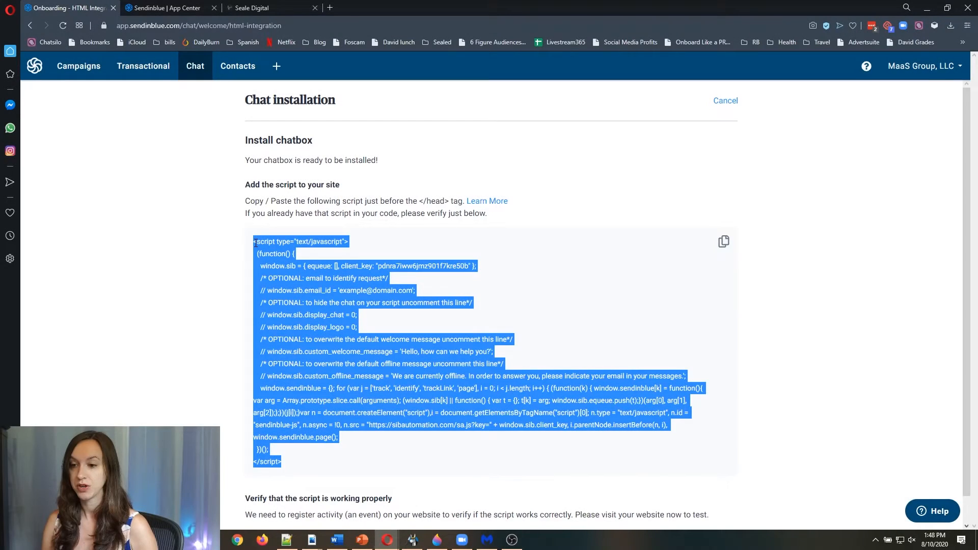
right_click(329, 254)
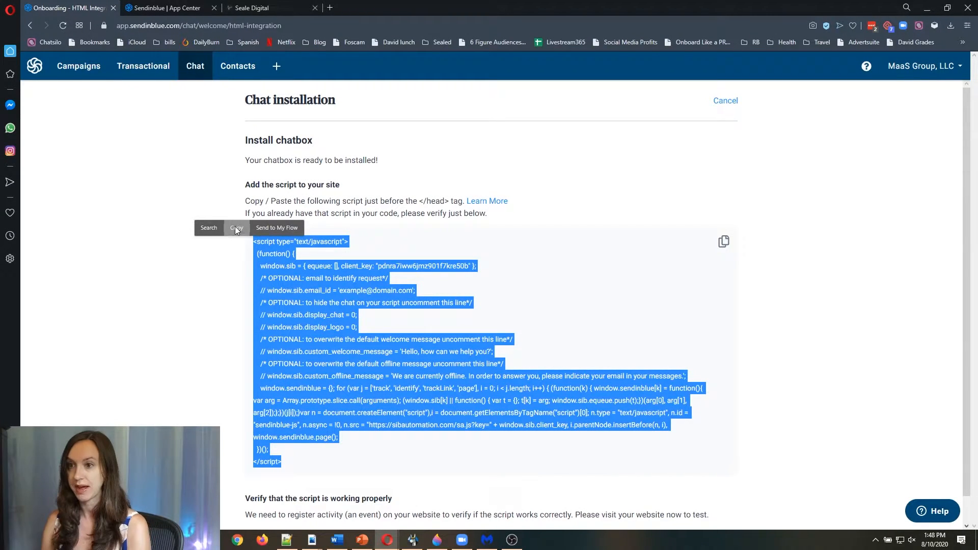
left_click(236, 227)
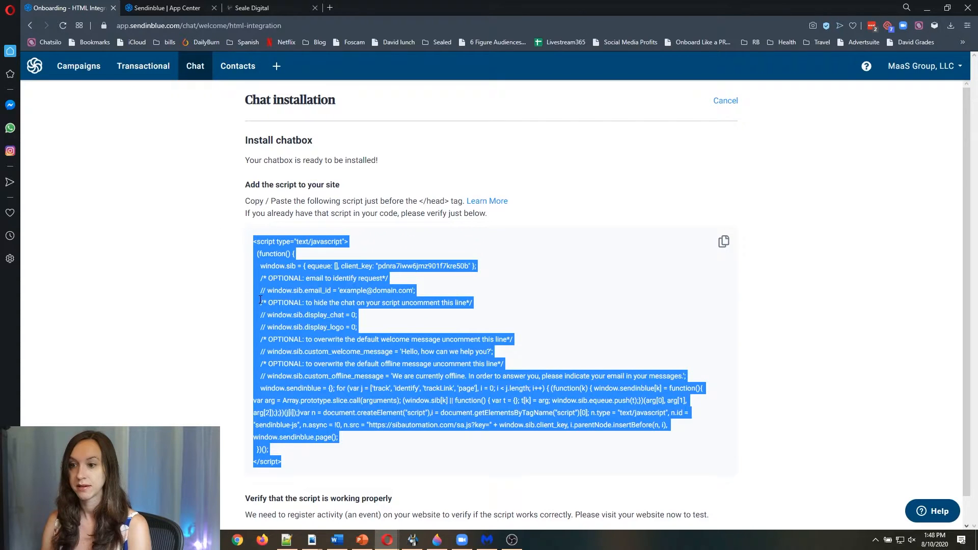
scroll("down", 3)
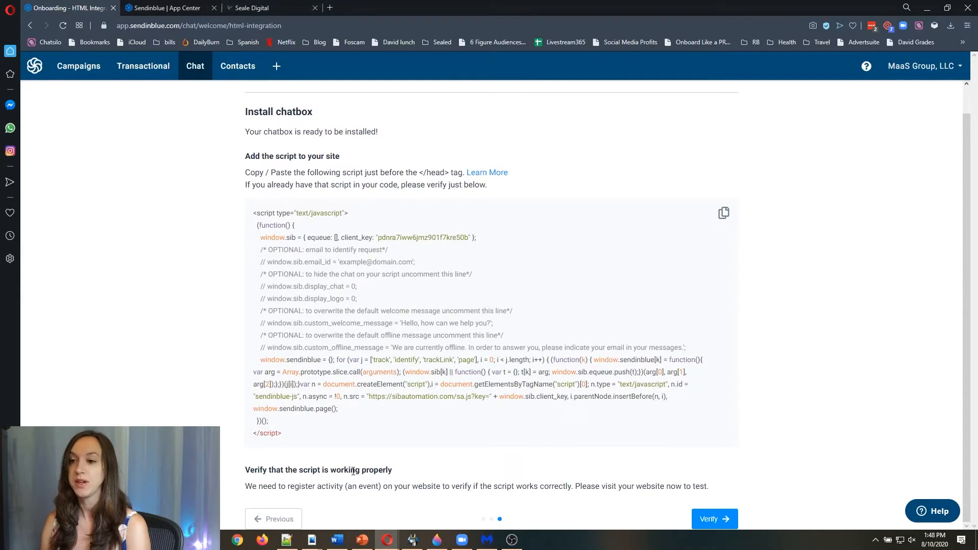
mouse_move(339, 459)
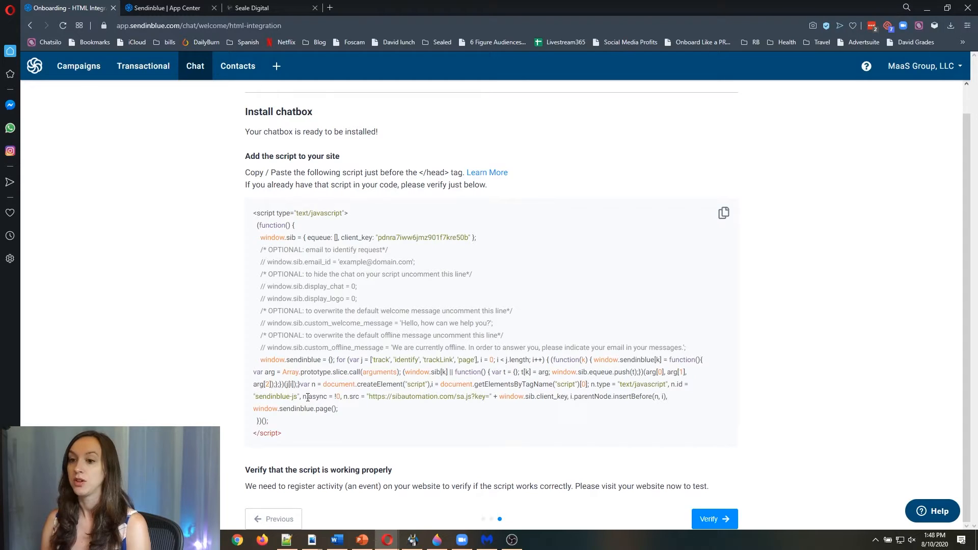
left_click(253, 8)
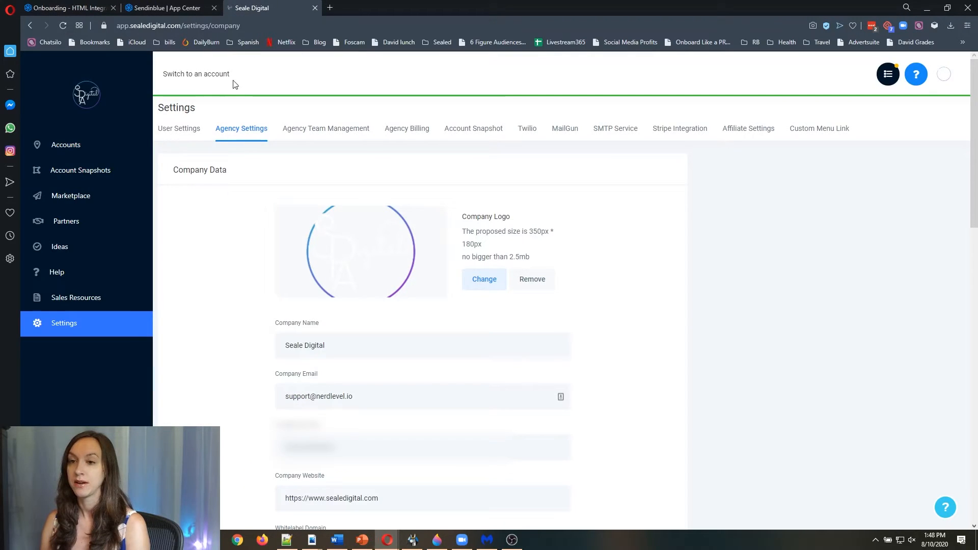
Step: Switch into the Nerd Level account and open its Funnels list
left_click(196, 74)
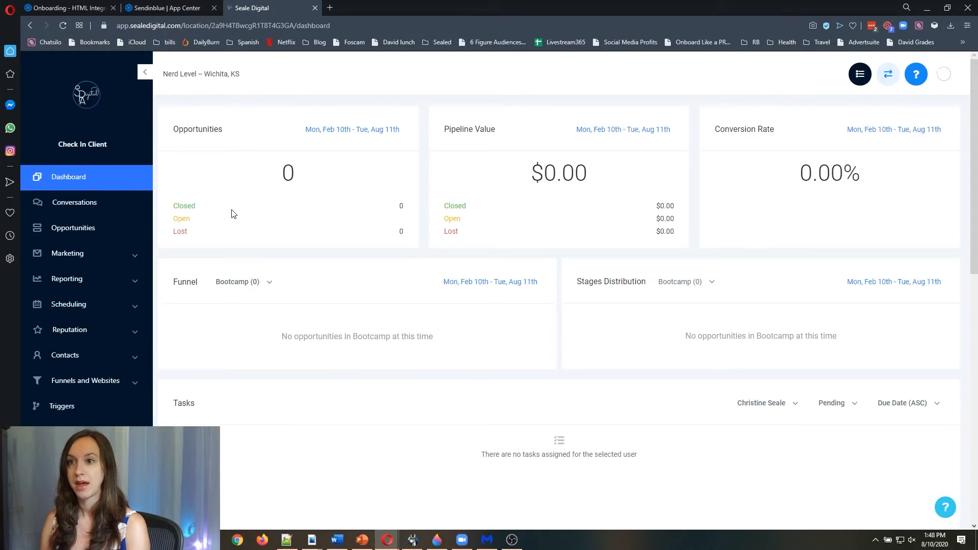
left_click(86, 380)
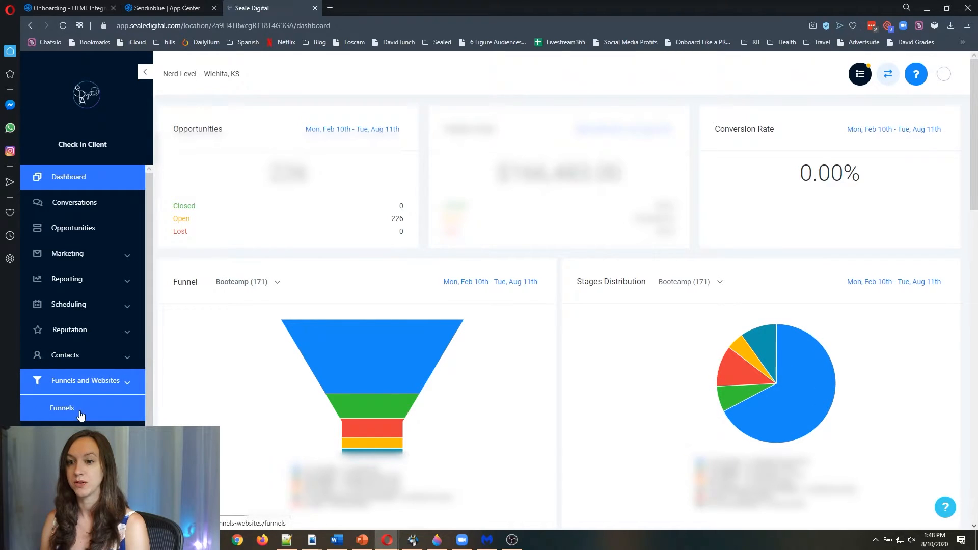
left_click(61, 408)
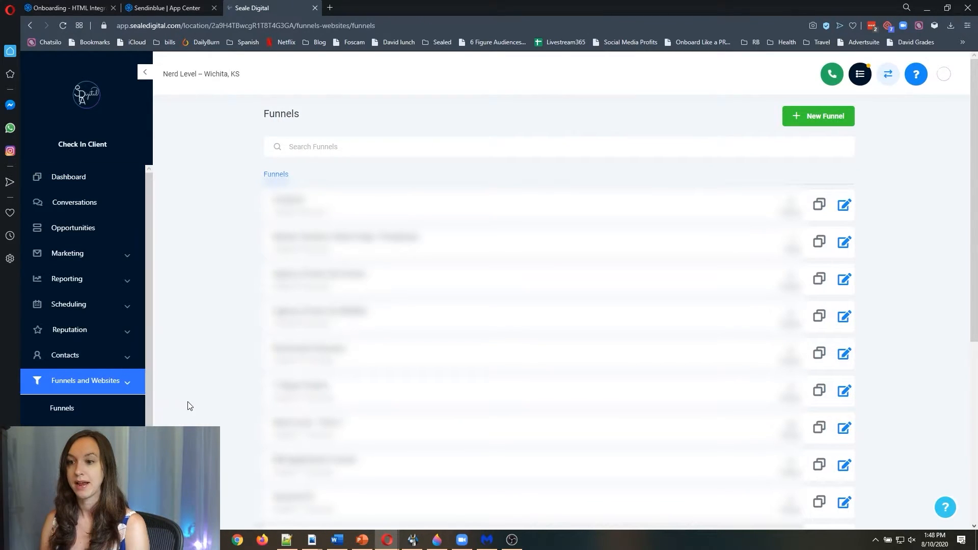
mouse_move(192, 401)
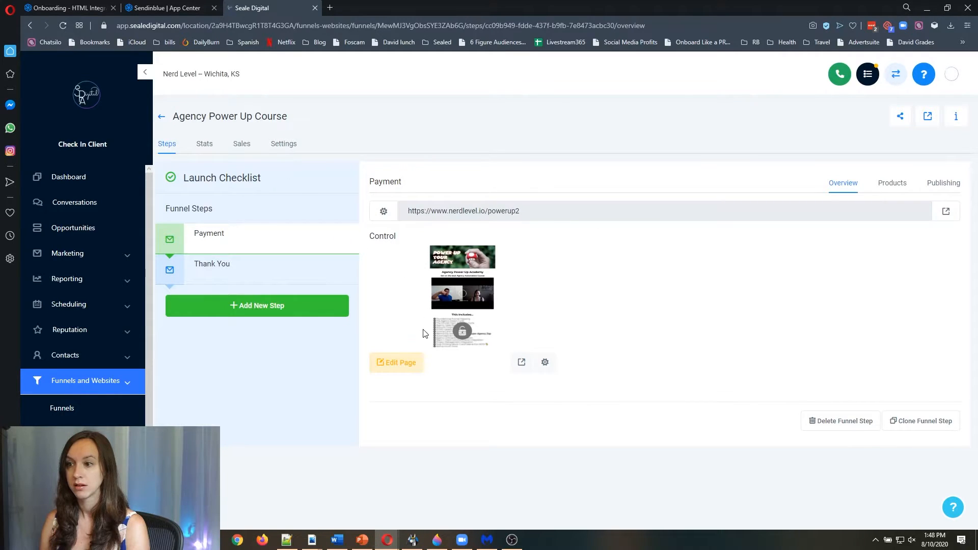
mouse_move(404, 367)
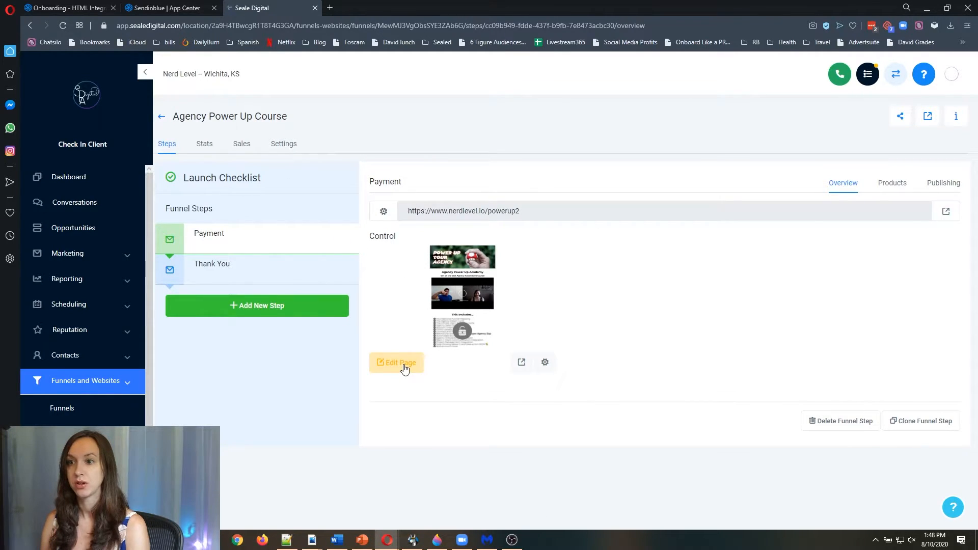
mouse_move(403, 351)
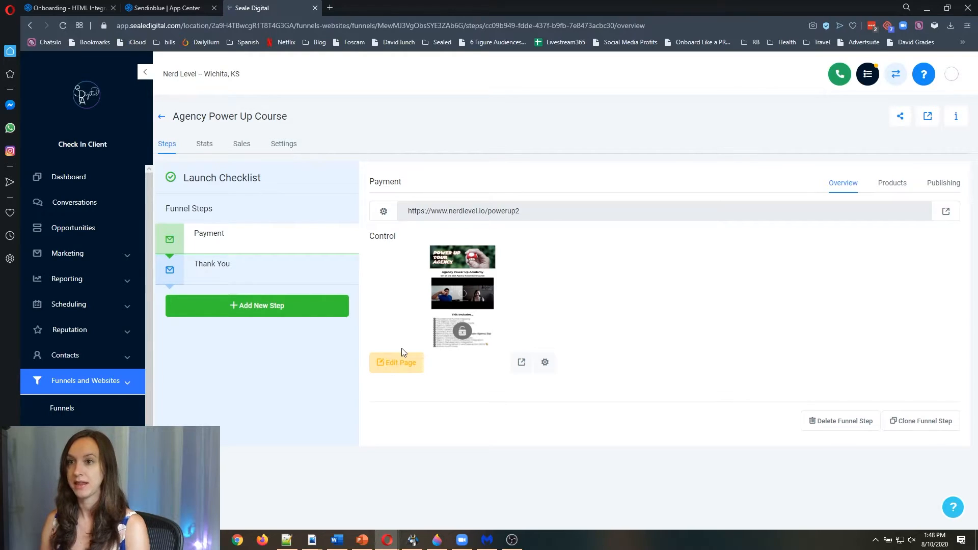
Step: Paste the Sendinblue chat script into the Payment page's header tracking code and save
left_click(396, 363)
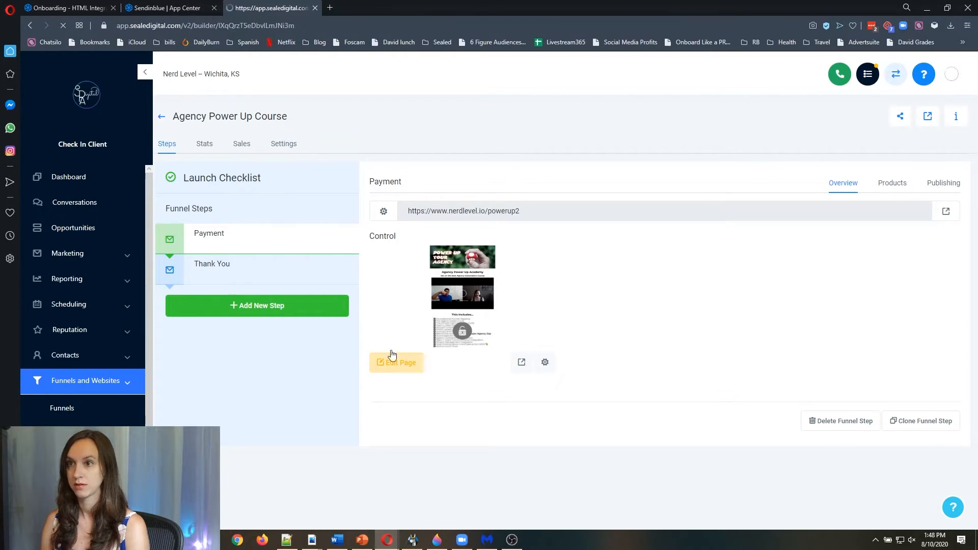
left_click(396, 363)
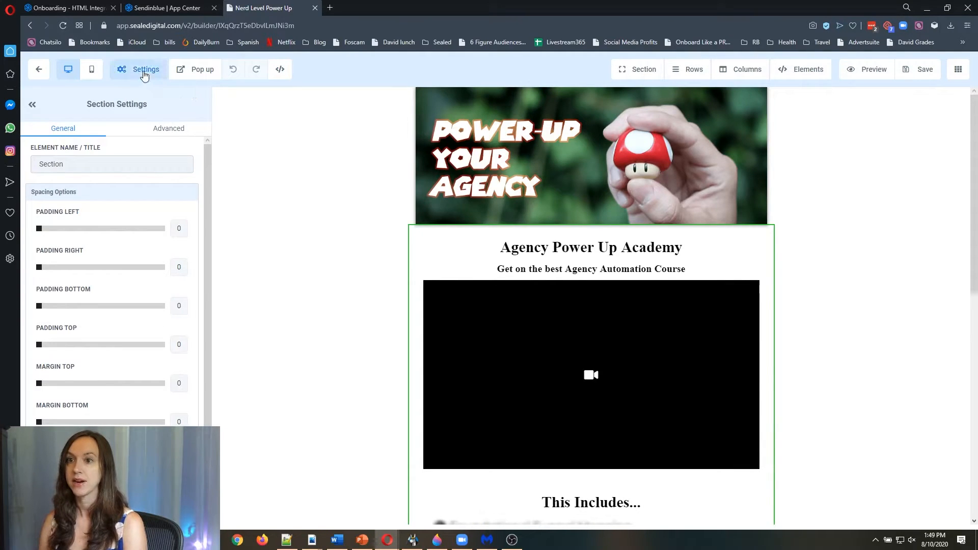
left_click(145, 69)
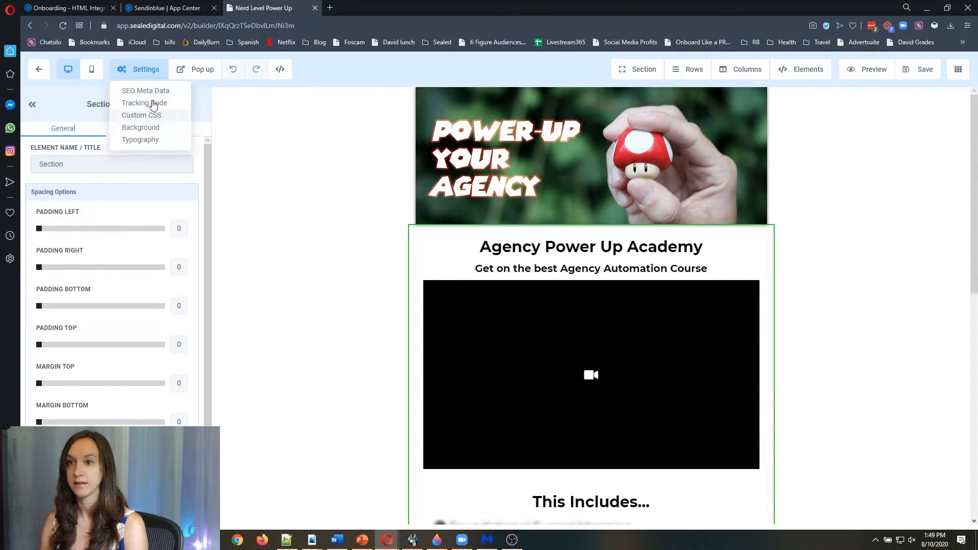
left_click(145, 103)
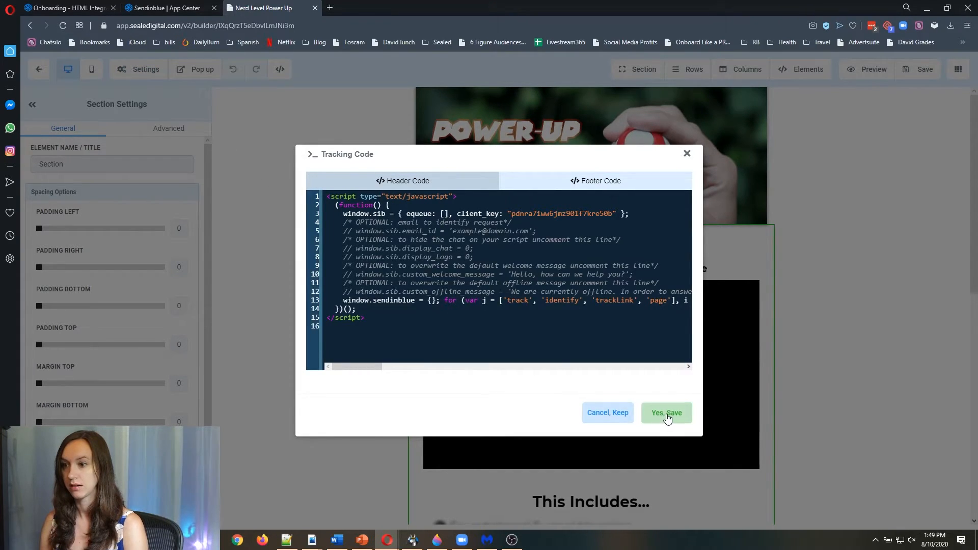
left_click(666, 412)
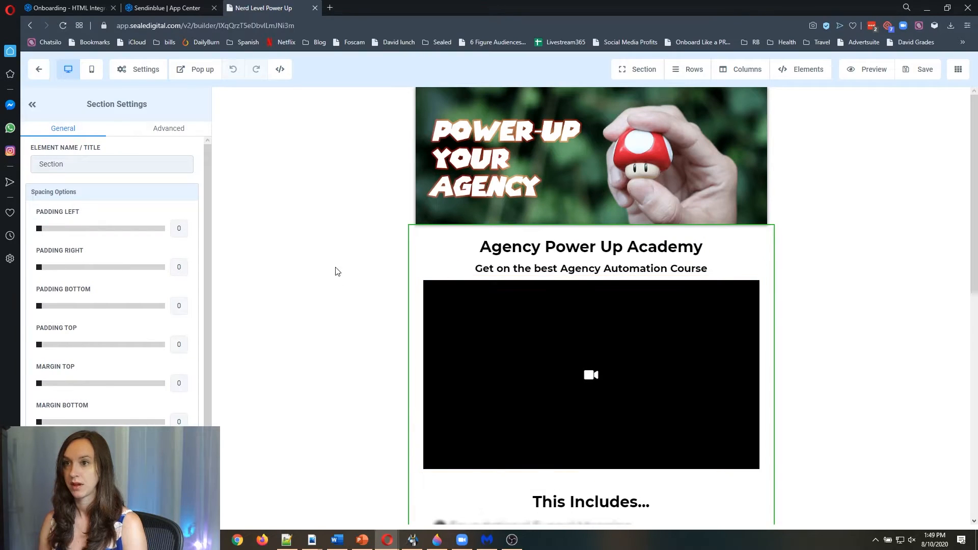
left_click(153, 8)
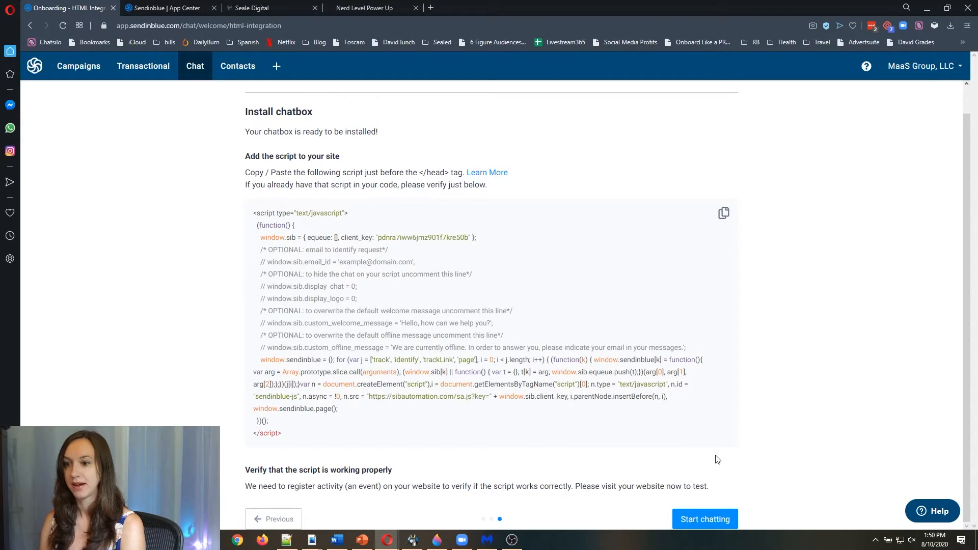
Step: Open the Sendinblue Chat inbox and switch the operator online
left_click(705, 520)
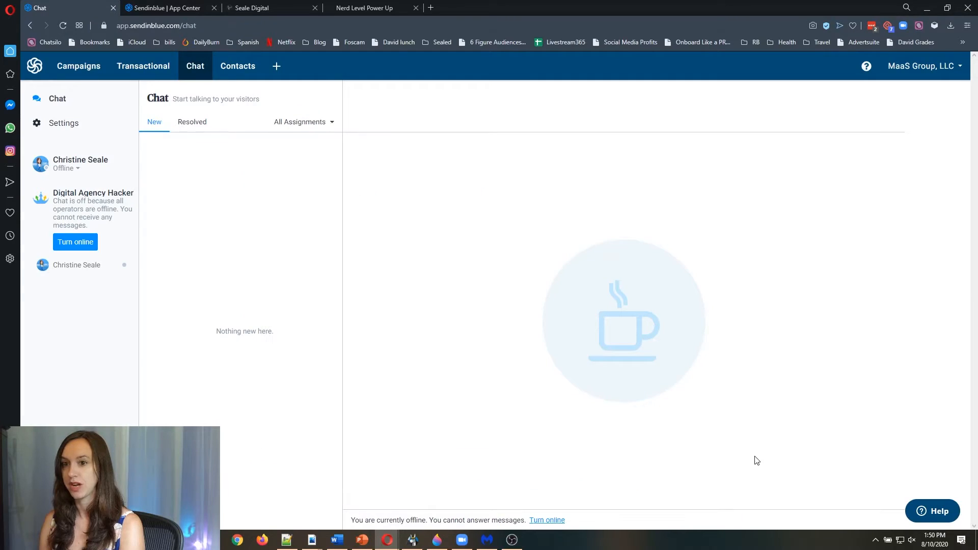
mouse_move(454, 349)
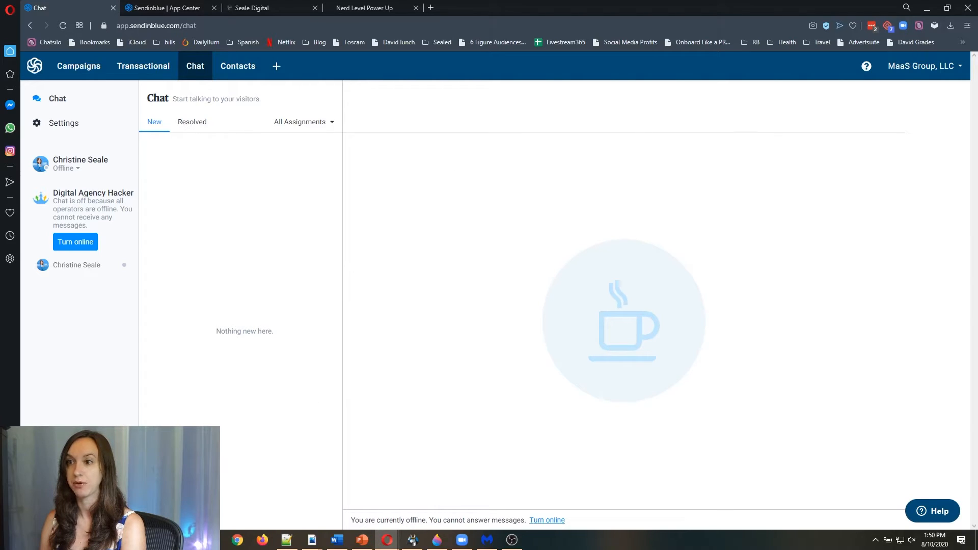
mouse_move(351, 345)
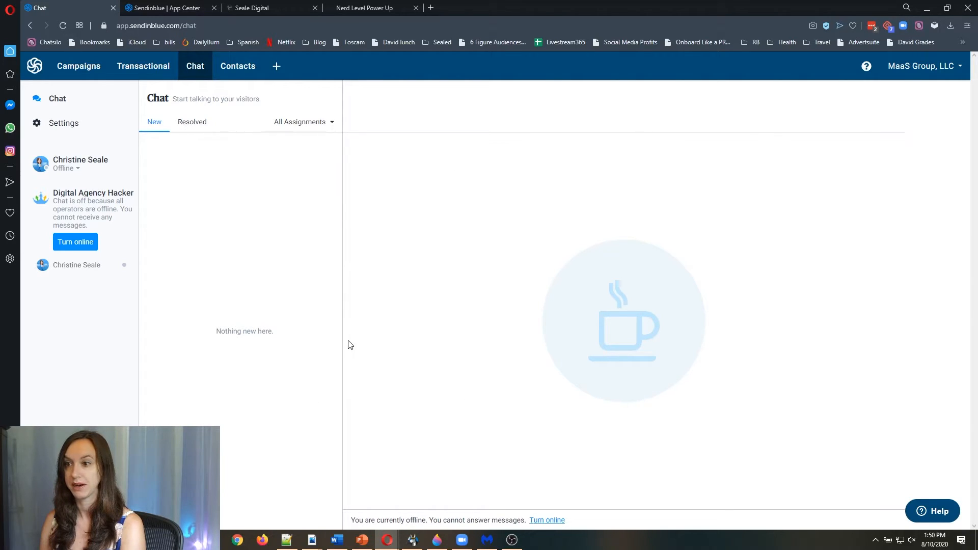
mouse_move(129, 224)
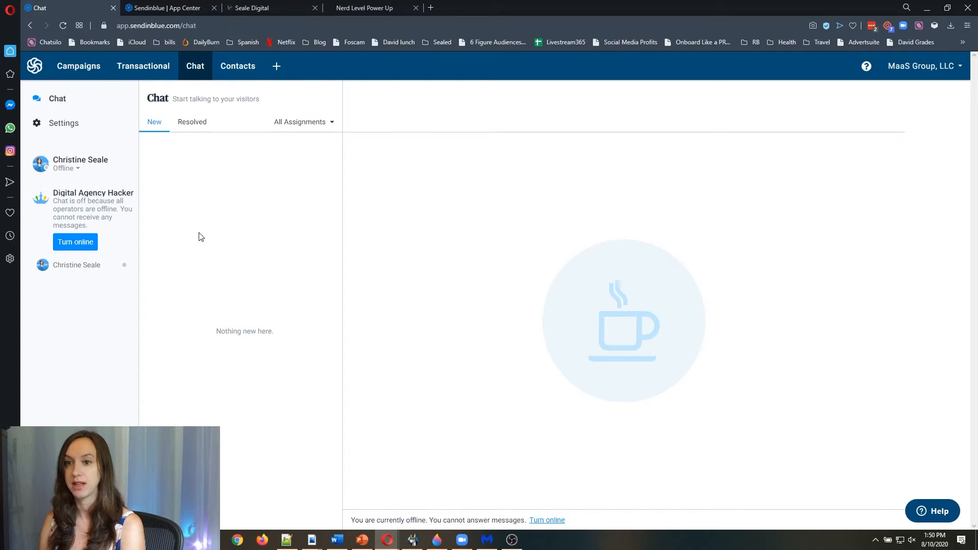
left_click(75, 241)
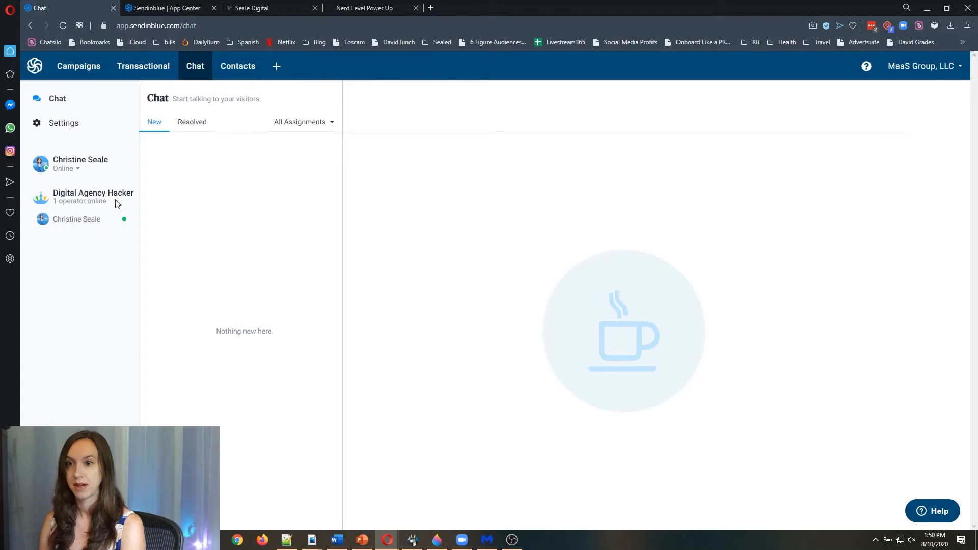
mouse_move(359, 6)
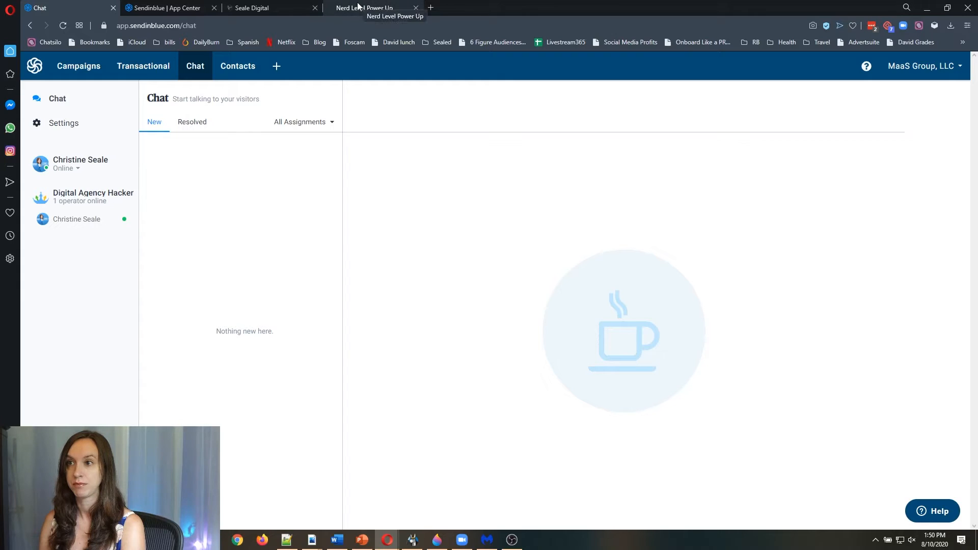
Step: Send 'Hello!' through the funnel page's chat widget and check the Chat inbox
left_click(362, 8)
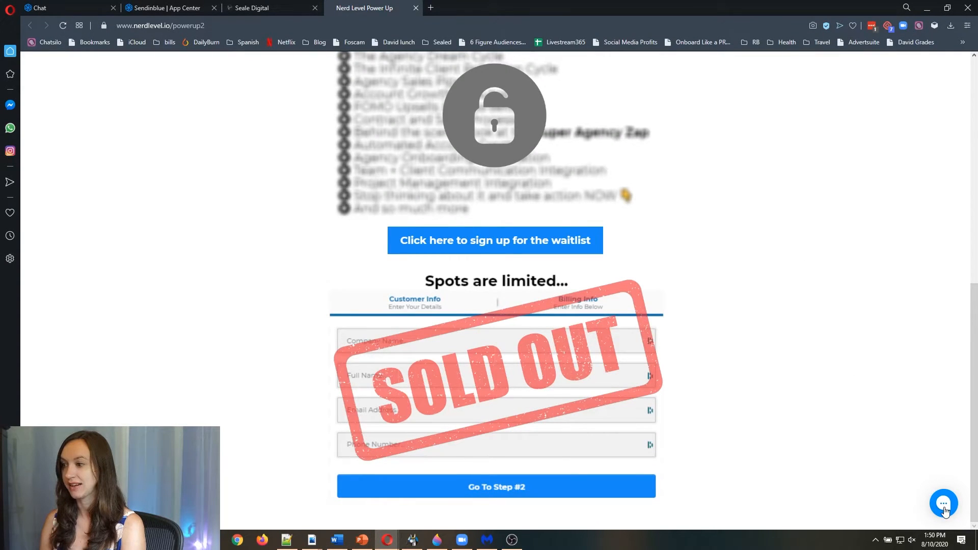
left_click(943, 502)
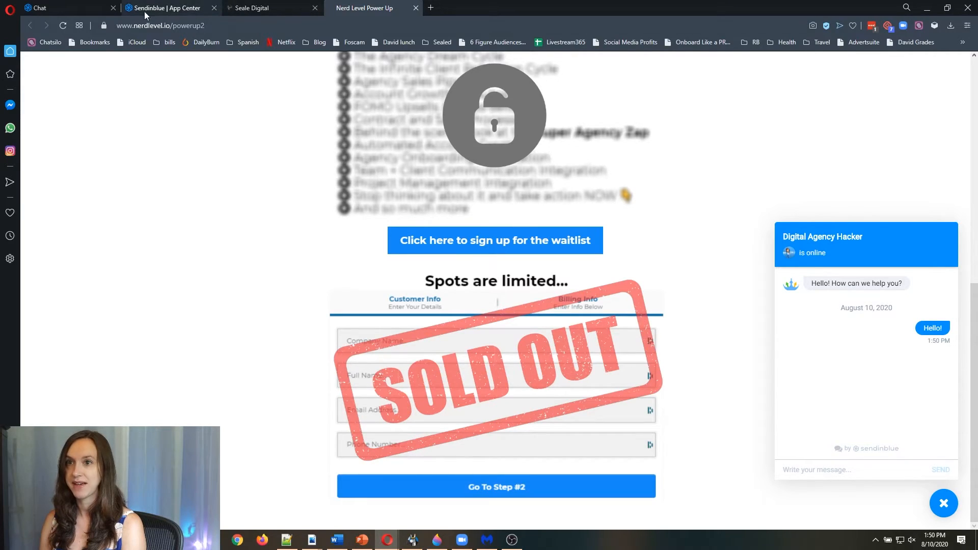
left_click(53, 8)
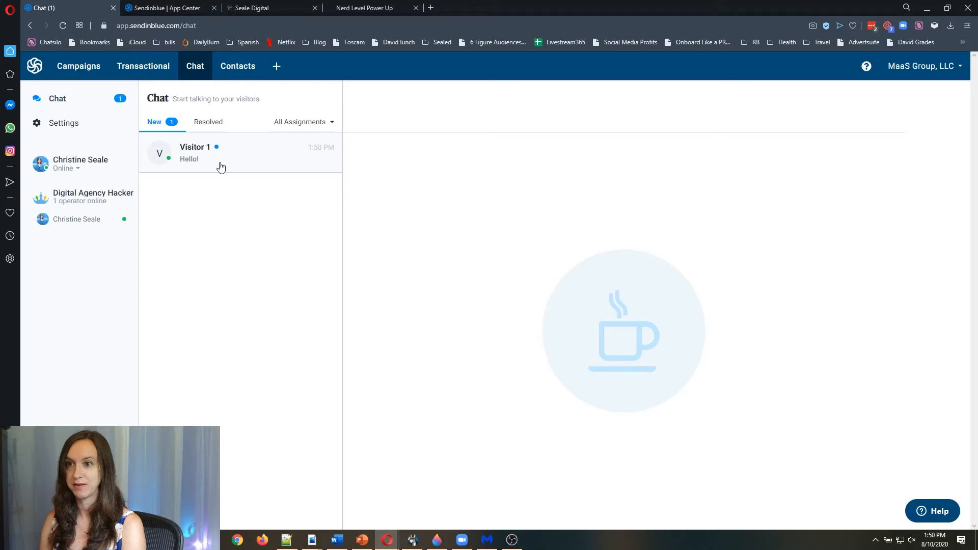
Step: Open Visitor 1's 'Hello!' conversation from the Nerd Level Power Up page, then switch browser tabs
left_click(221, 152)
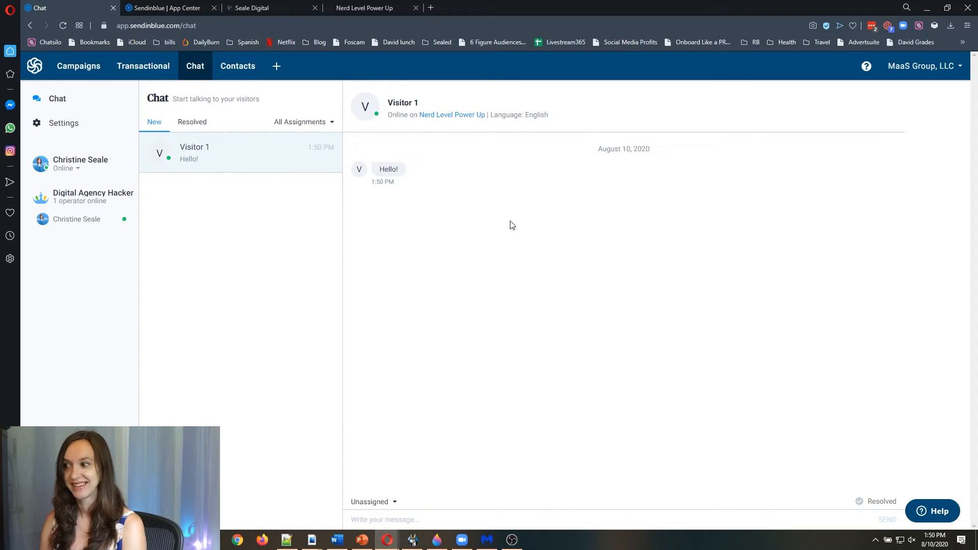
left_click(253, 8)
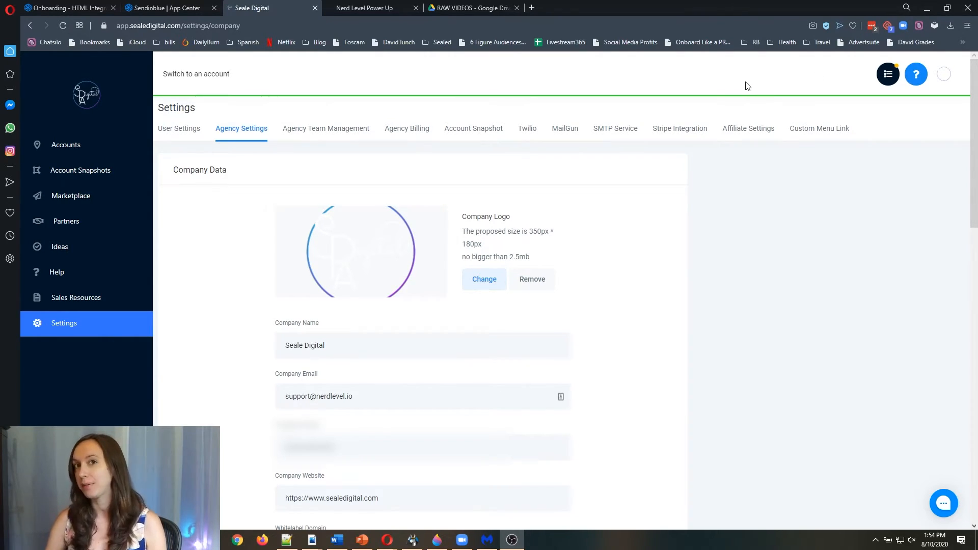
mouse_move(850, 89)
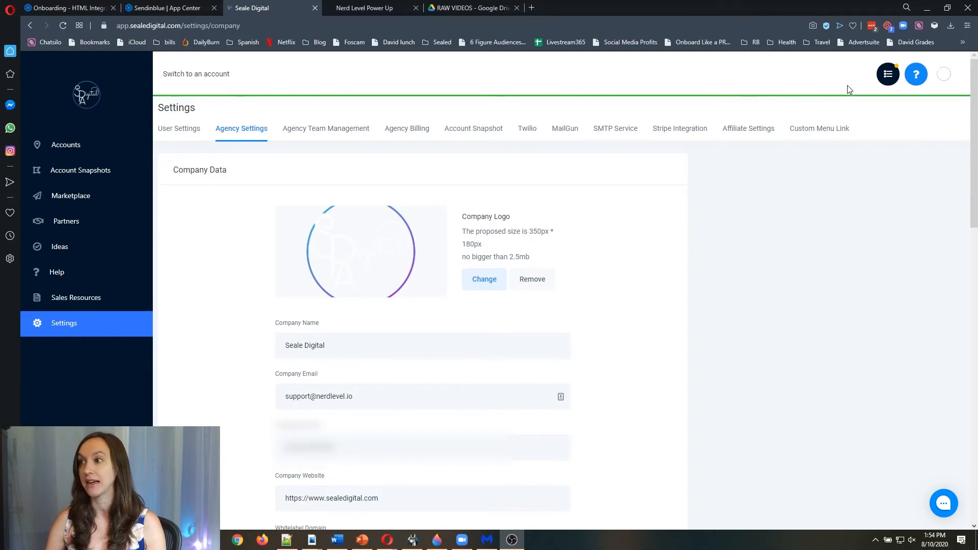
mouse_move(842, 84)
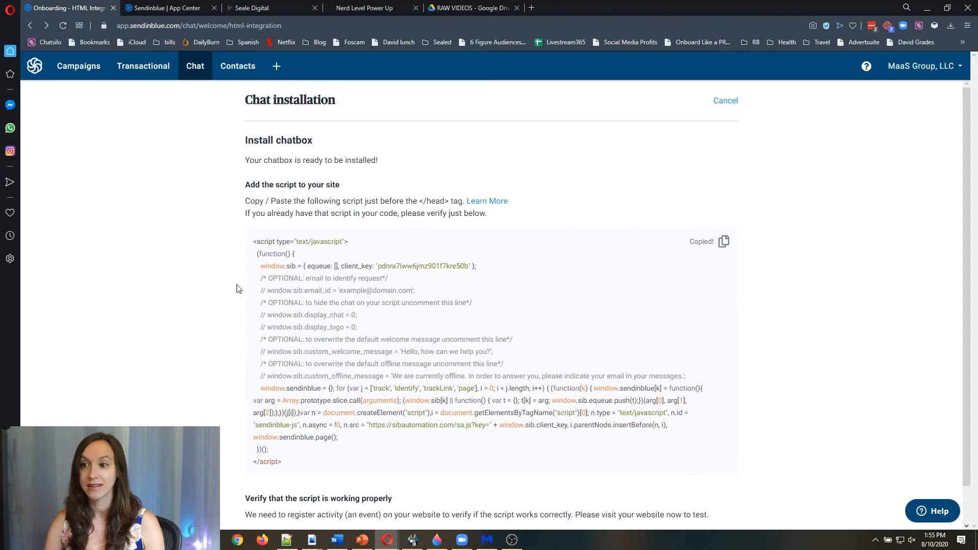
Step: Return to the Seale Digital agency settings tab holding the pasted chat script
left_click(256, 8)
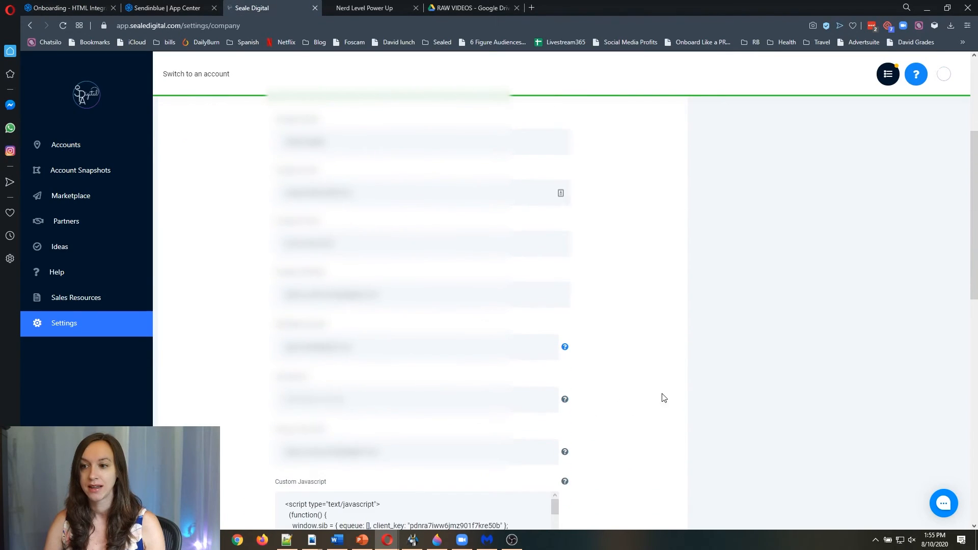
Step: Update Company with the chat script, then open the Digital Agency Hacker chat bubble to test
scroll("down", 3)
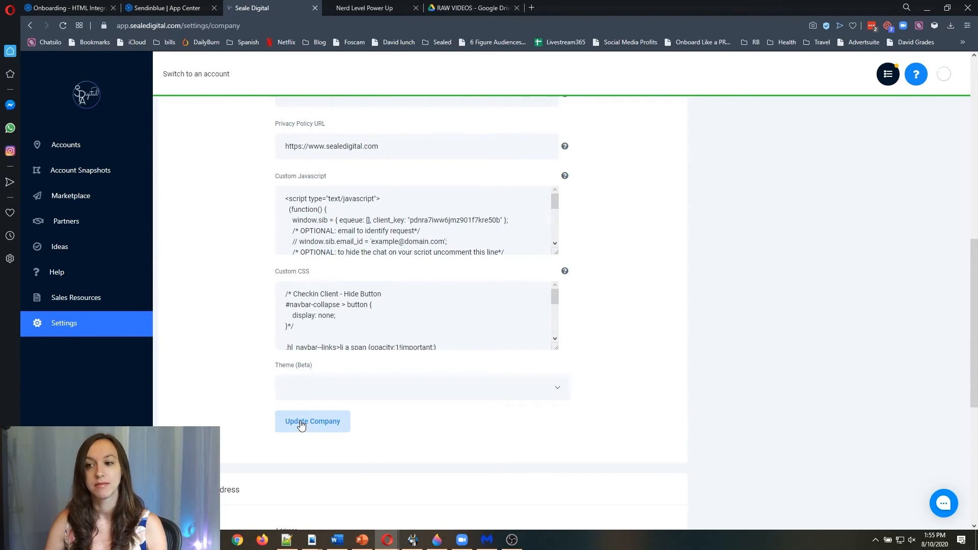
left_click(313, 421)
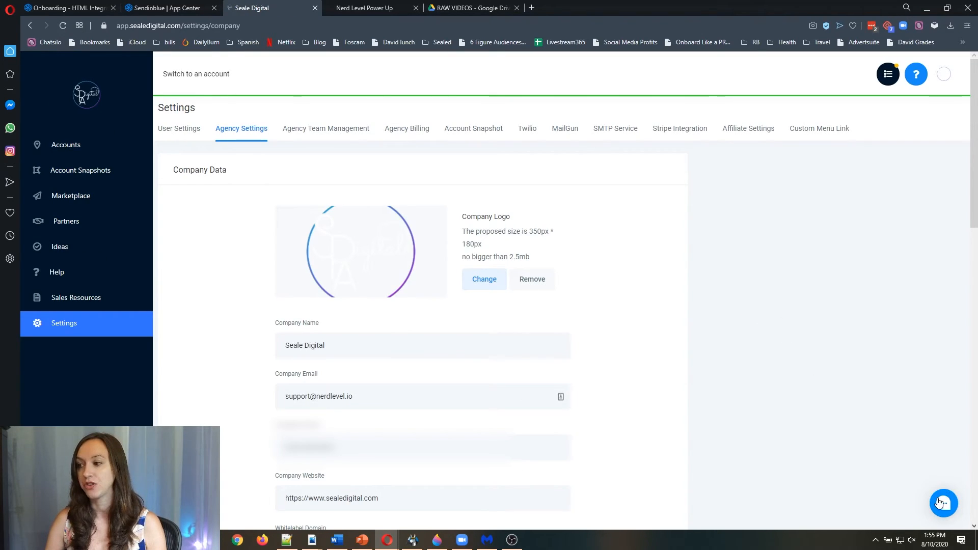
left_click(943, 503)
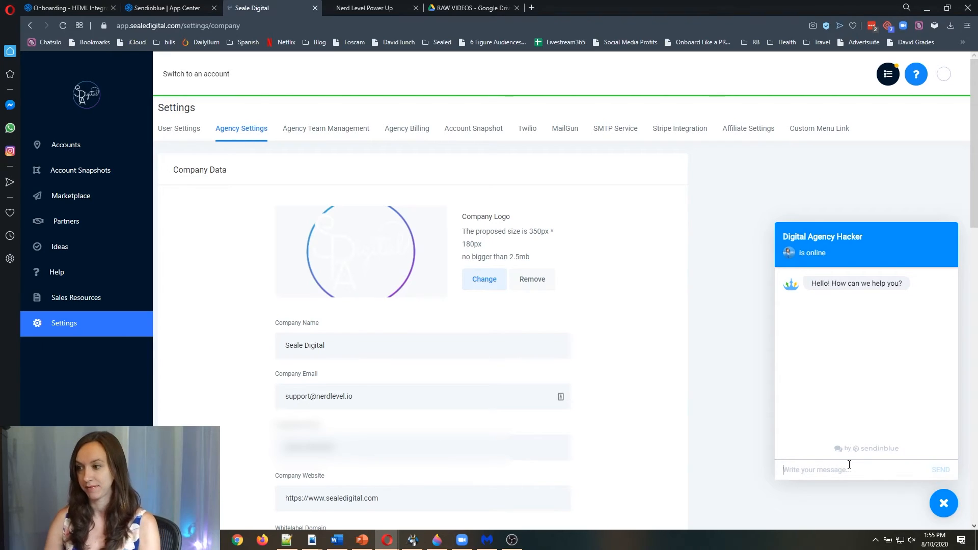